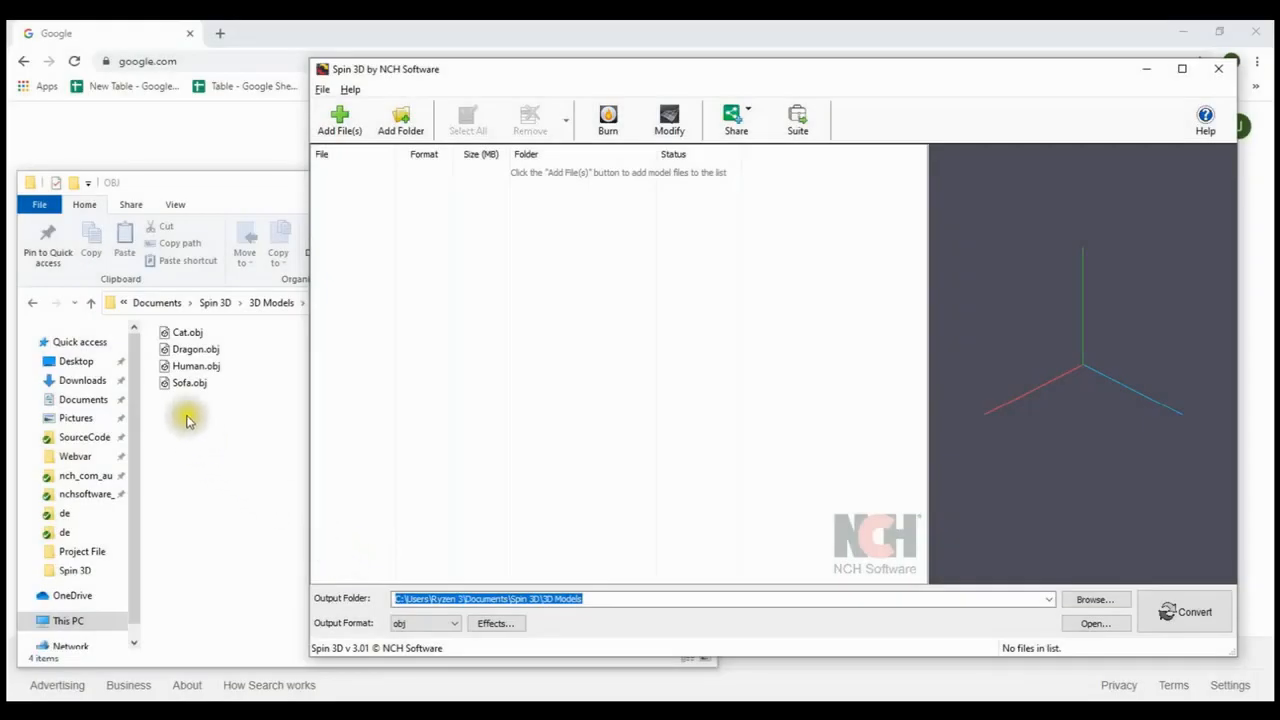
Add Sofa.obj to the list, choose stl as output format, and convert it to STL
left_click_drag(188, 384, 500, 360)
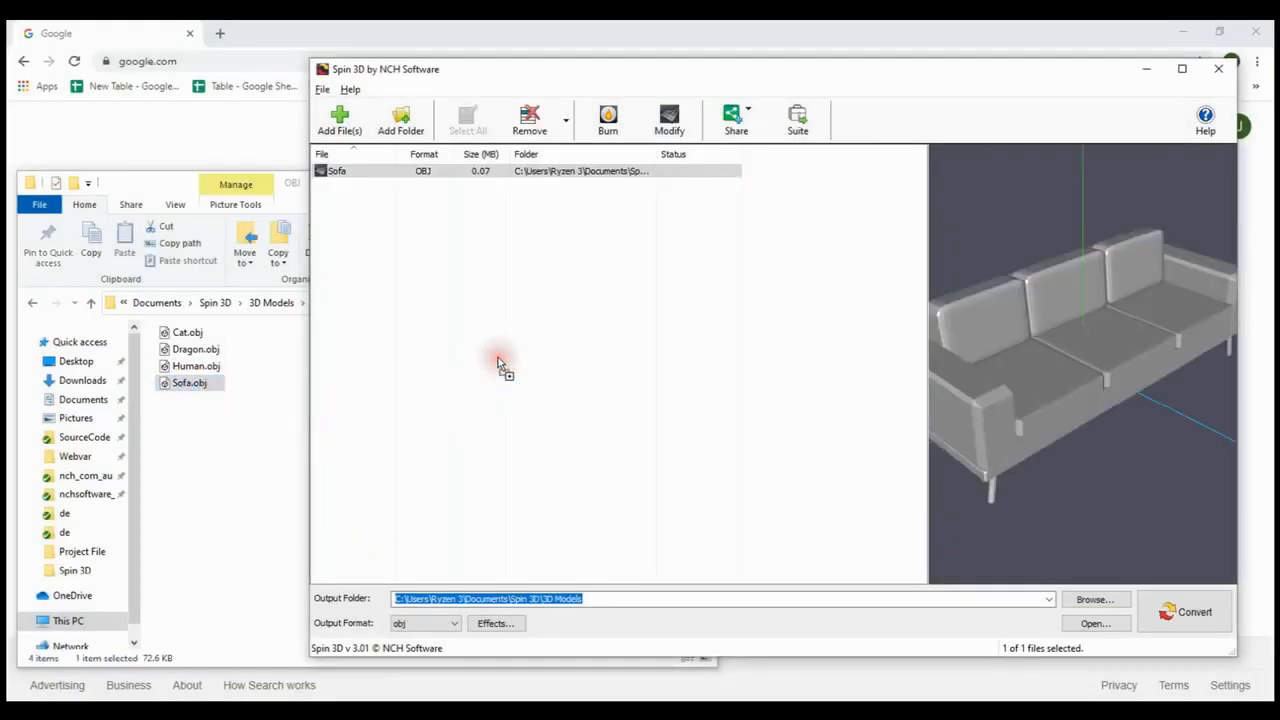
left_click(450, 624)
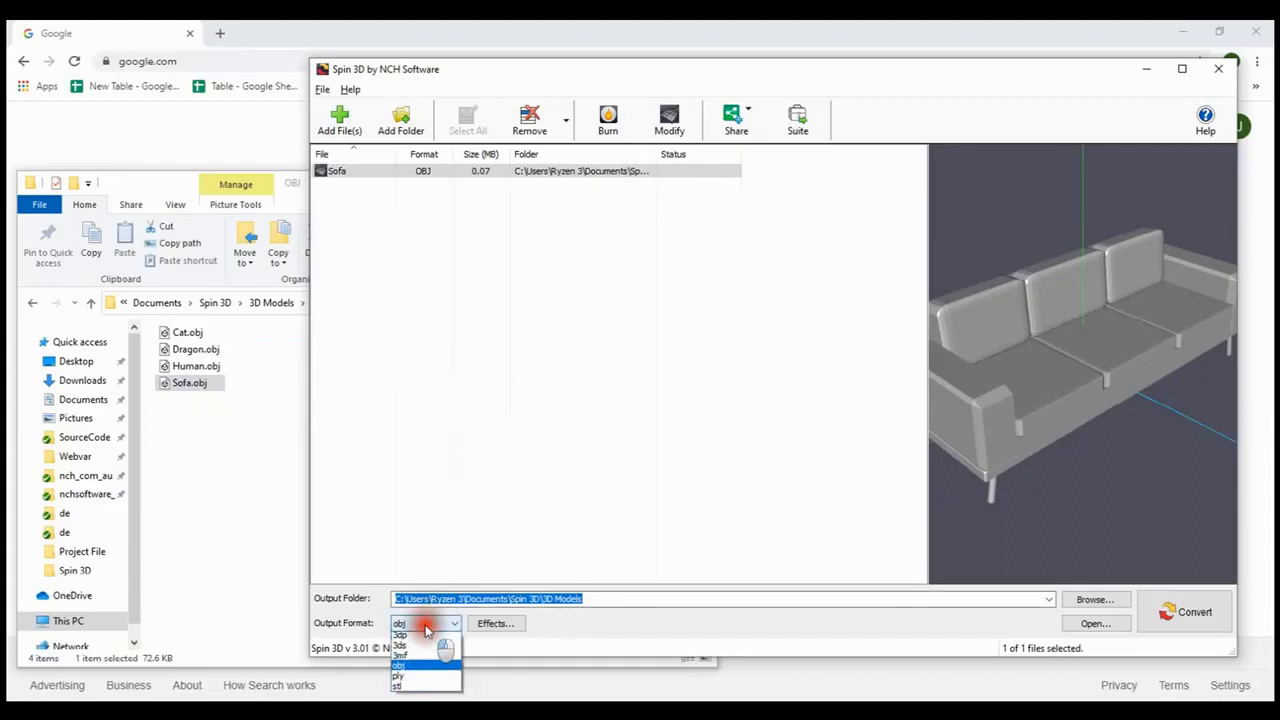
left_click(396, 686)
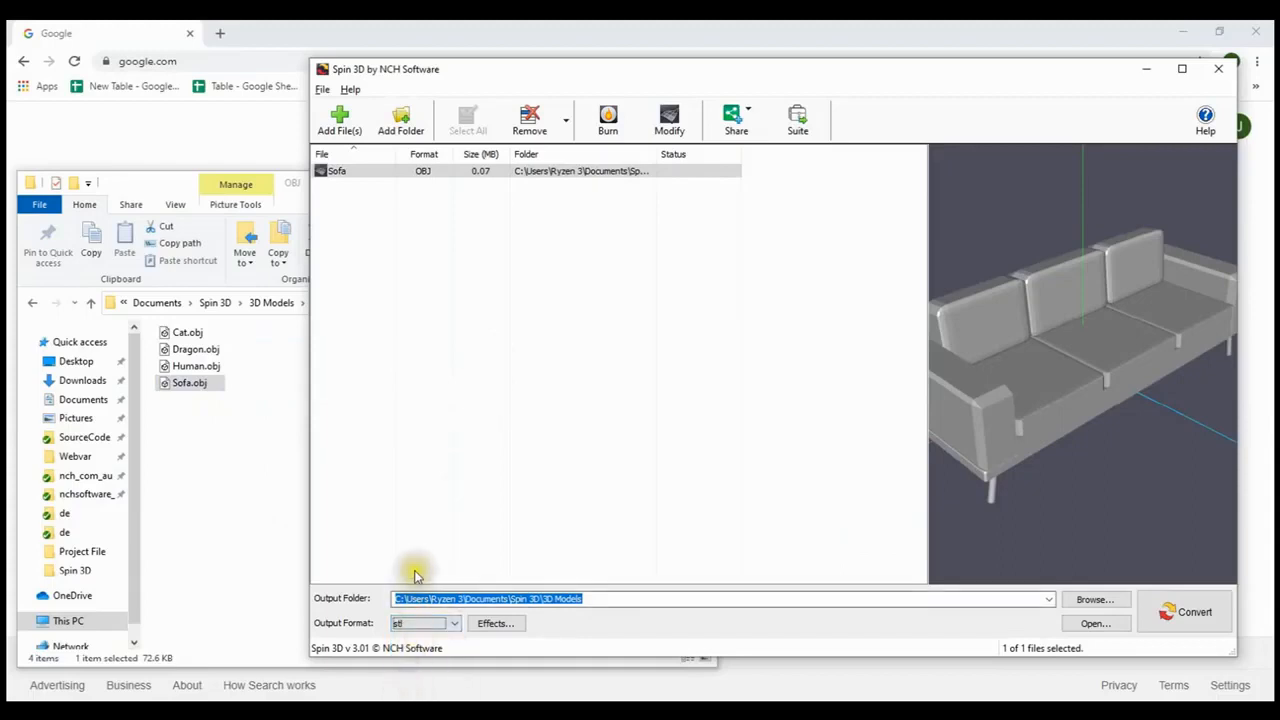
left_click(1184, 612)
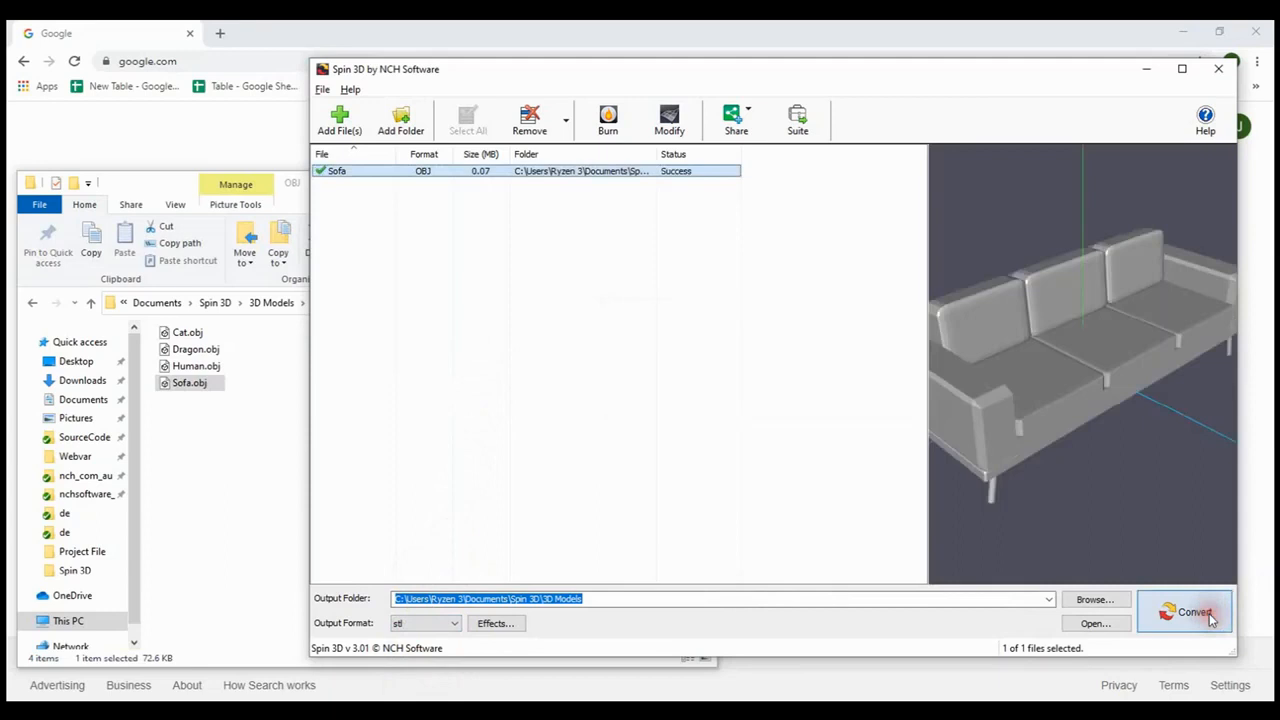
mouse_move(776, 496)
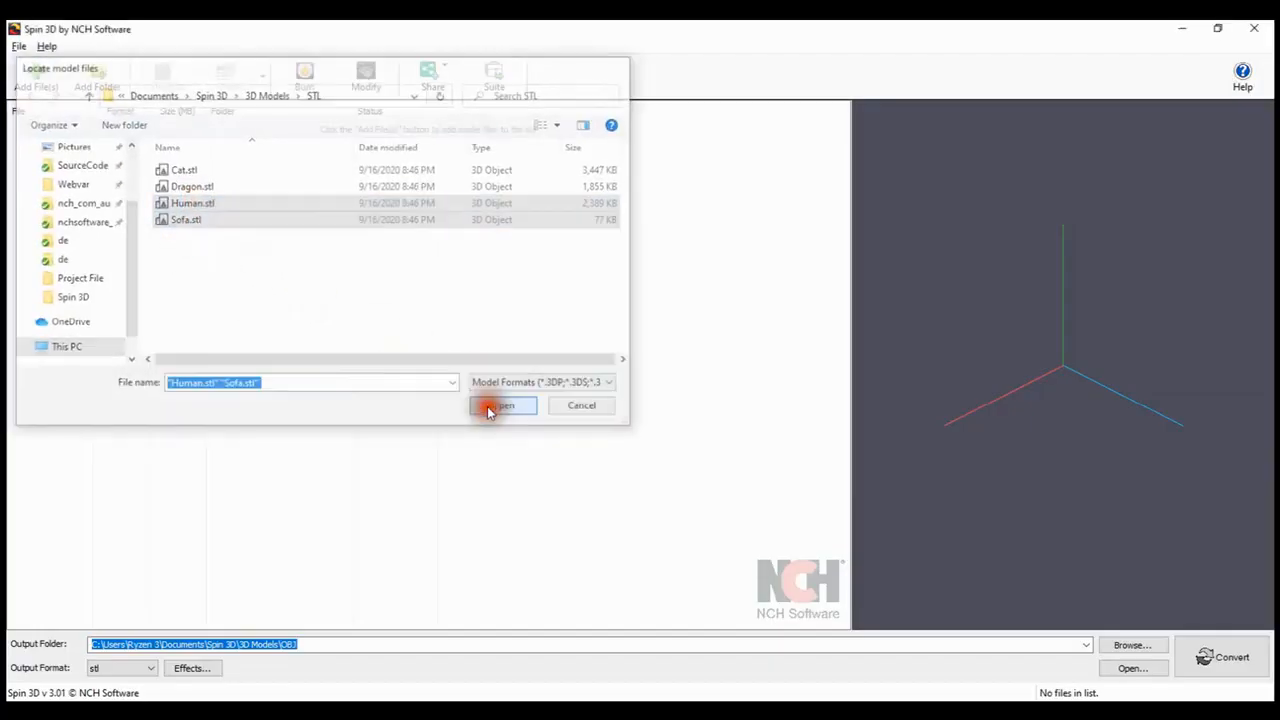
Add Human.stl and Sofa.stl, then Cat.obj and Dragon.obj, to the file list
left_click(502, 404)
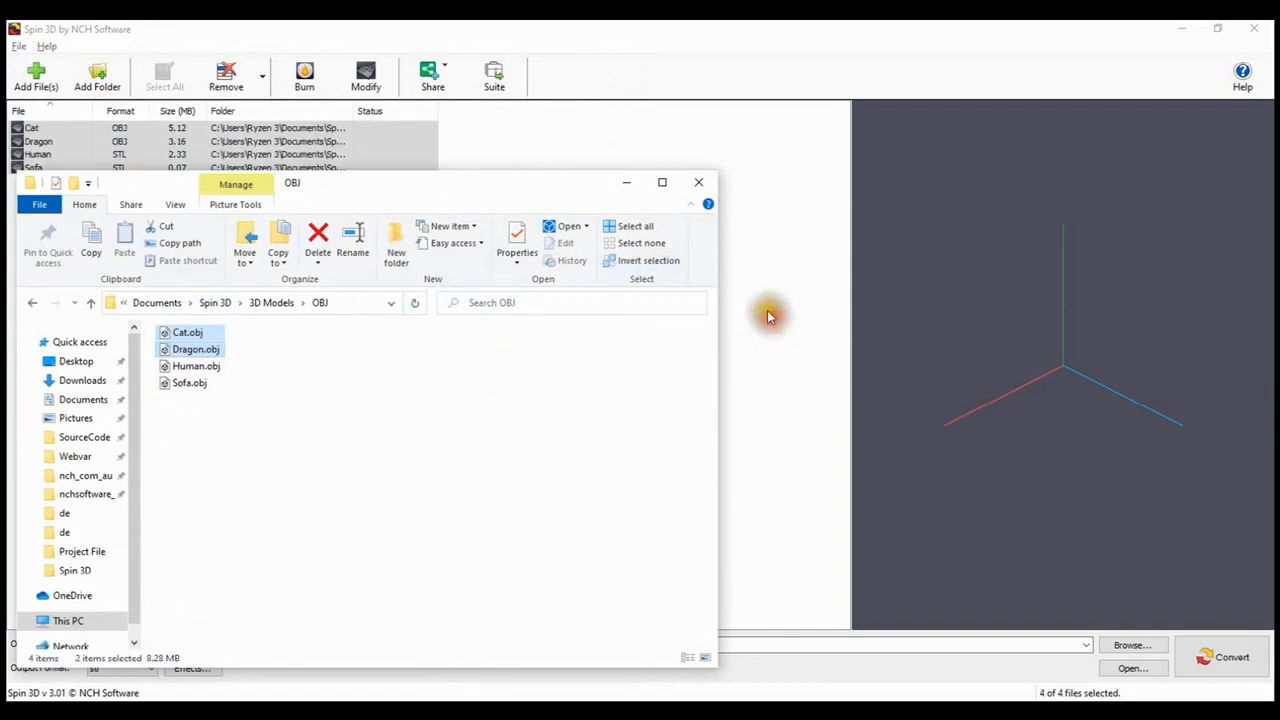
left_click(698, 182)
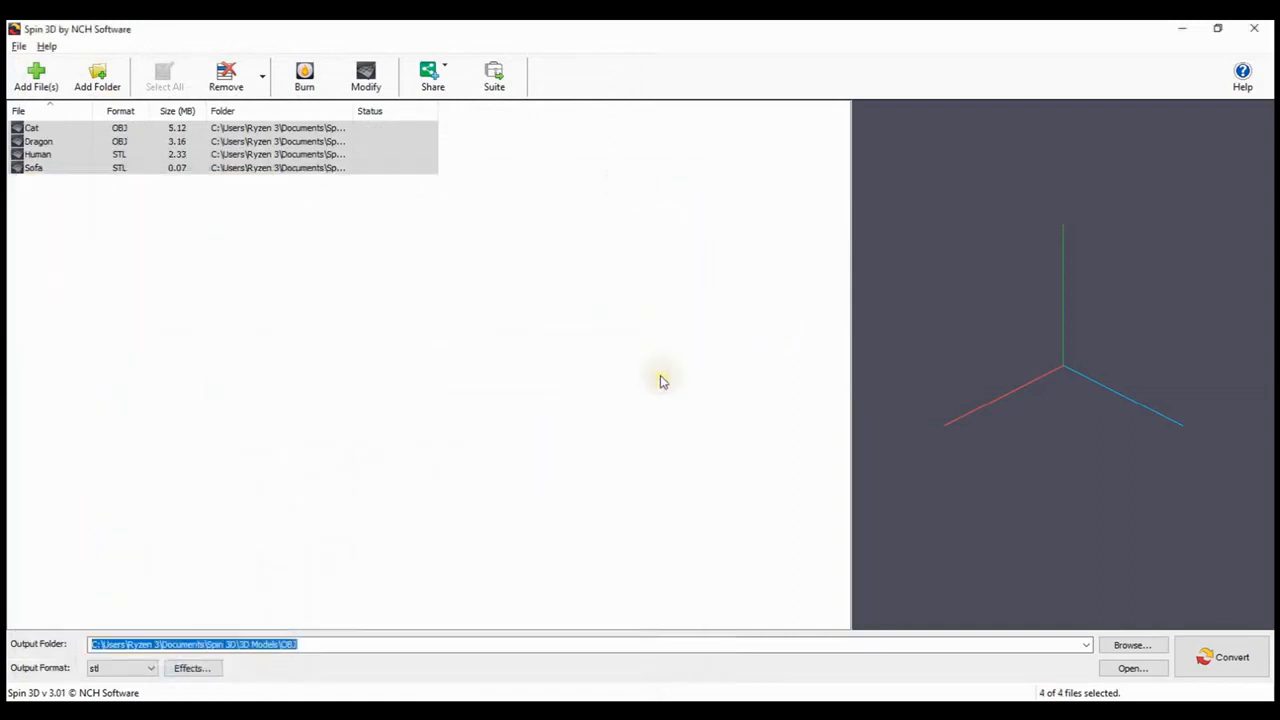
Preview the Human model in the 3D viewer
left_click(36, 154)
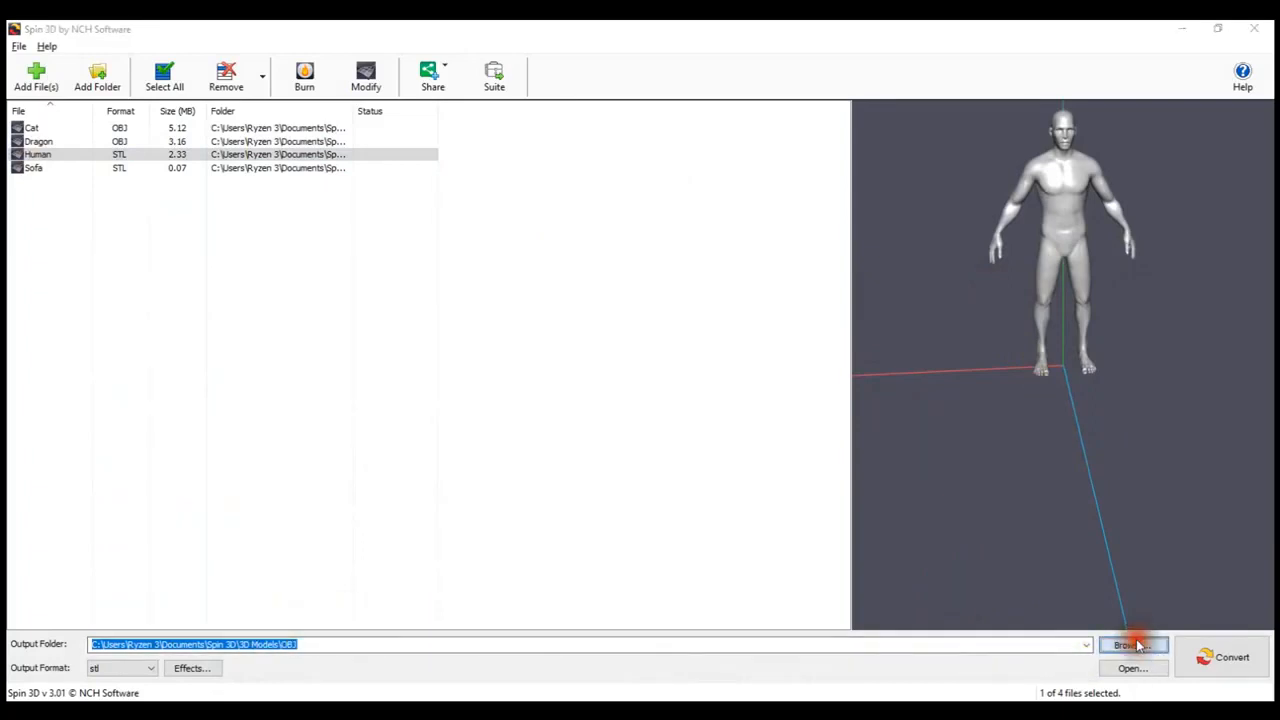
Set the output folder to the OBJ folder inside 3D Models
left_click(1132, 644)
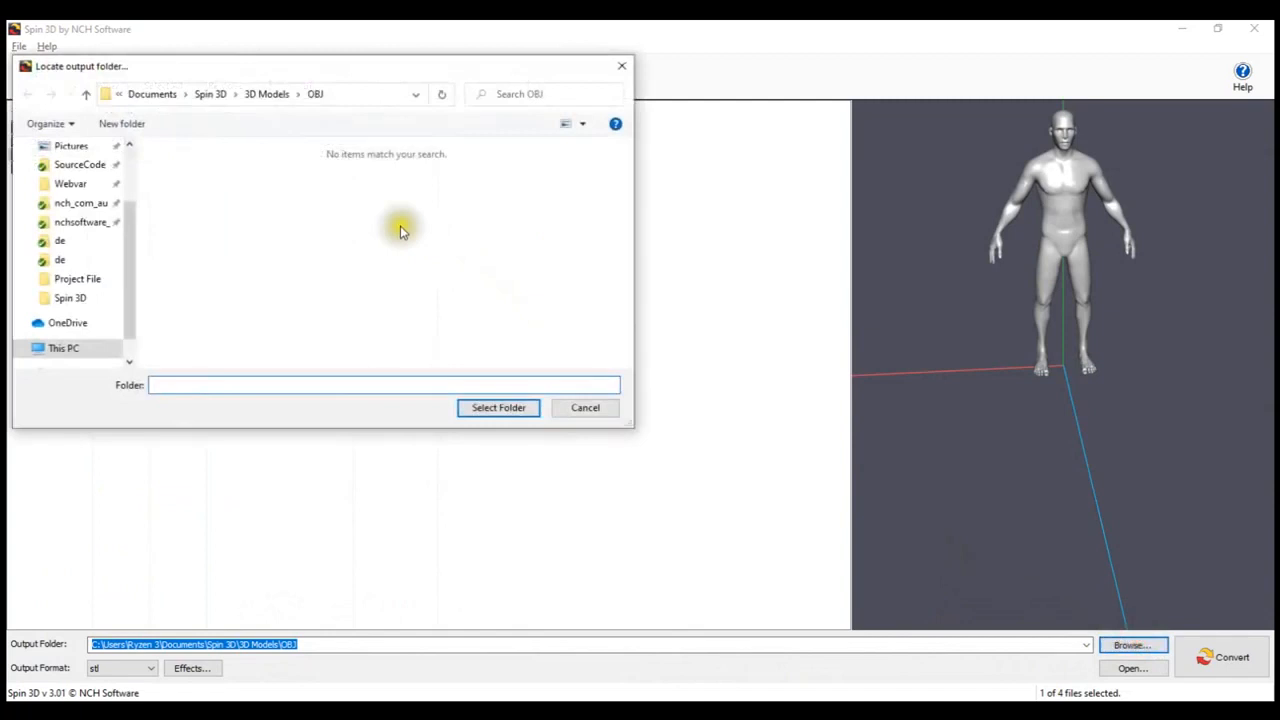
mouse_move(382, 336)
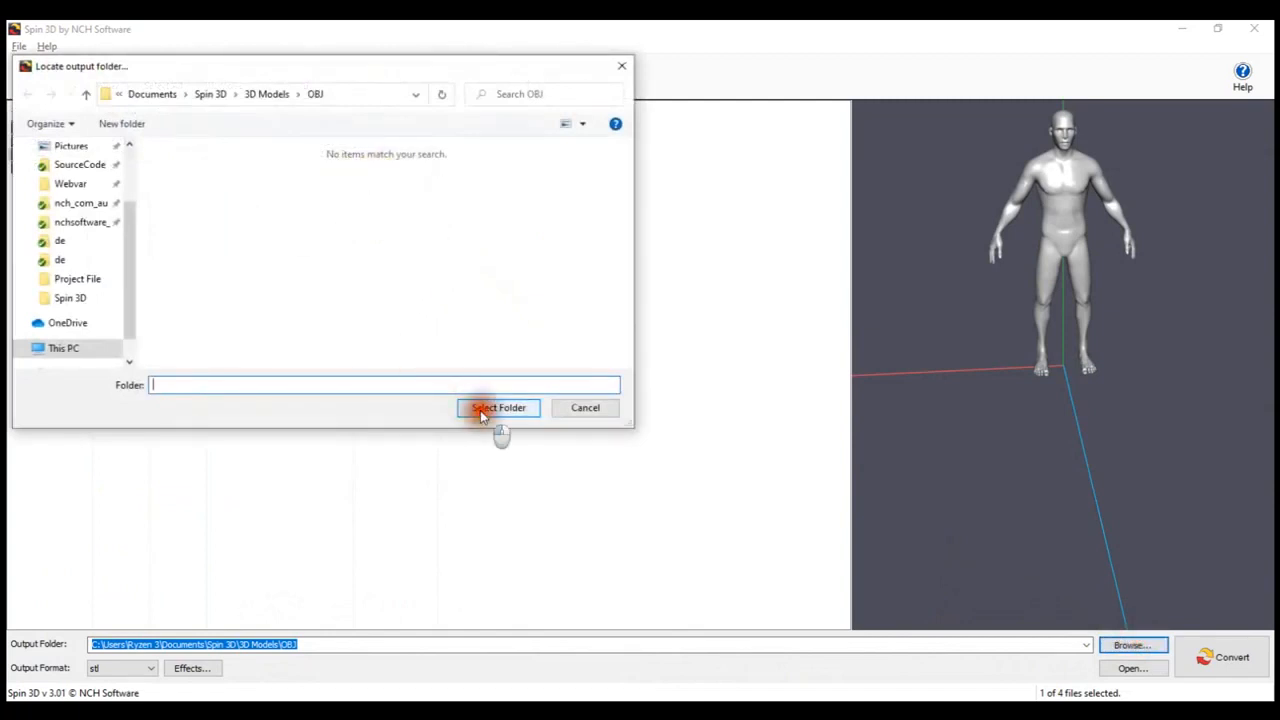
left_click(498, 408)
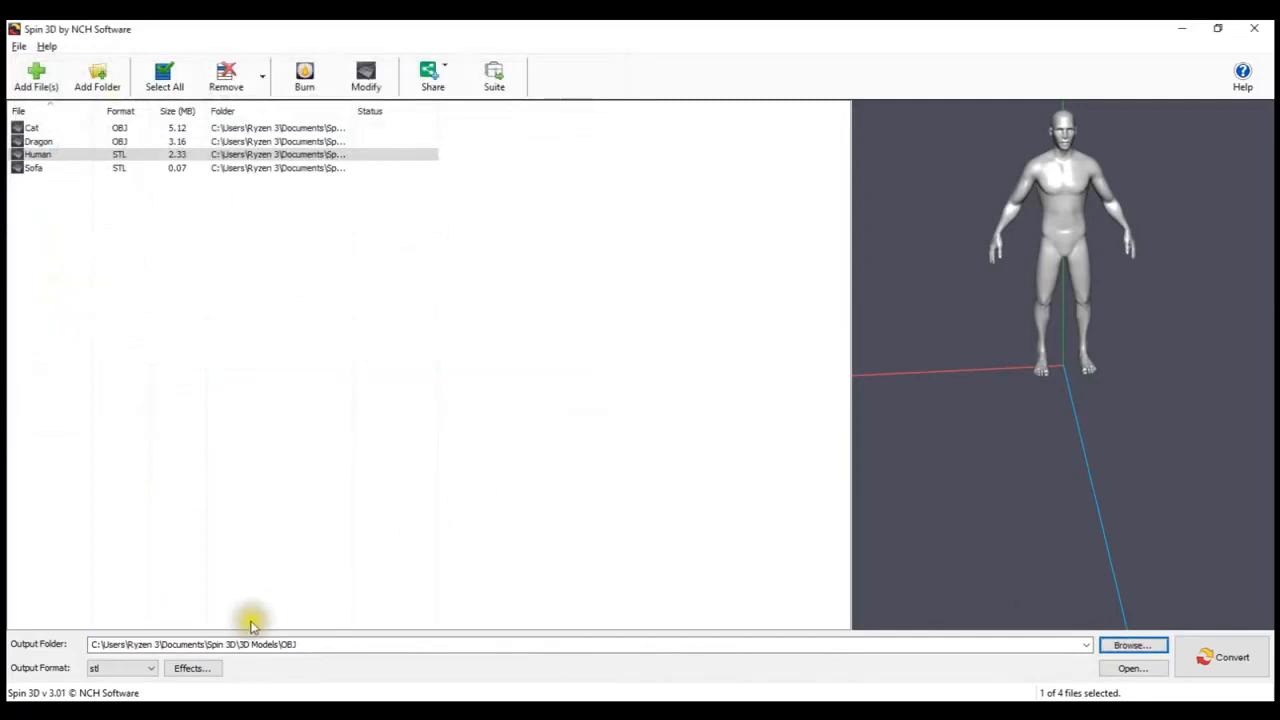
left_click(150, 668)
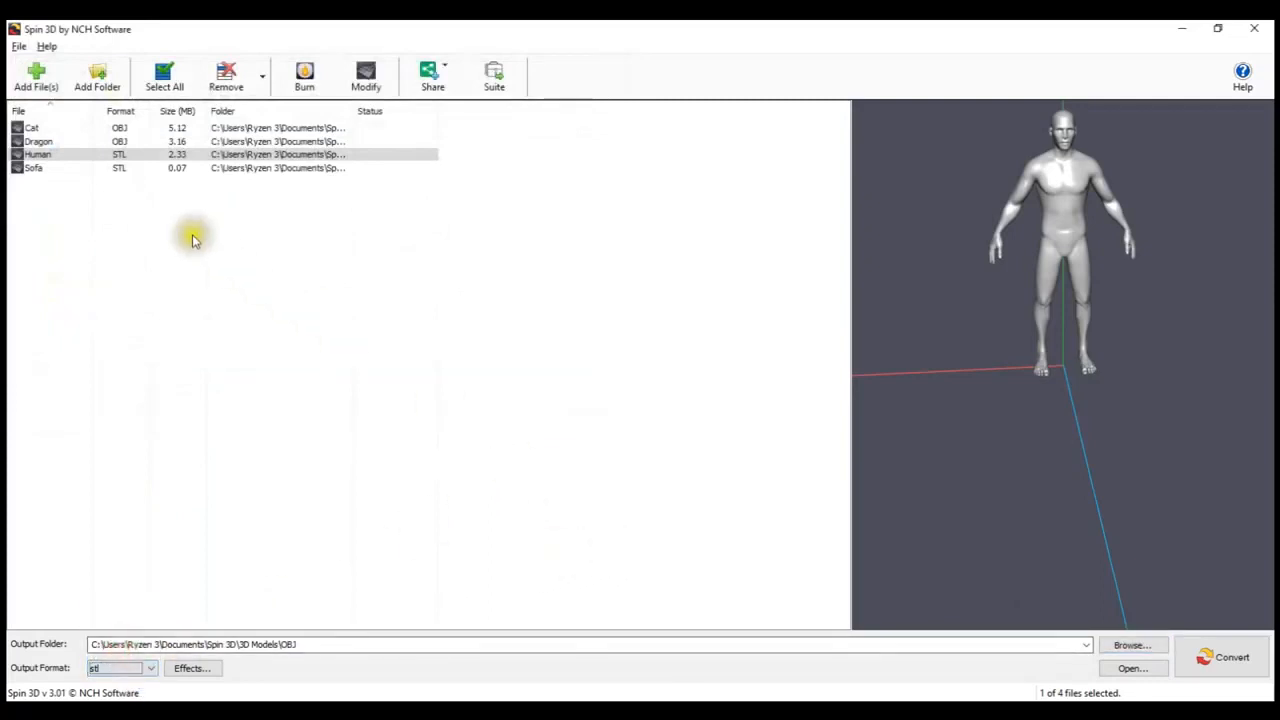
Convert Human and Sofa to Success status, then select the Dragon entry
left_click(1230, 656)
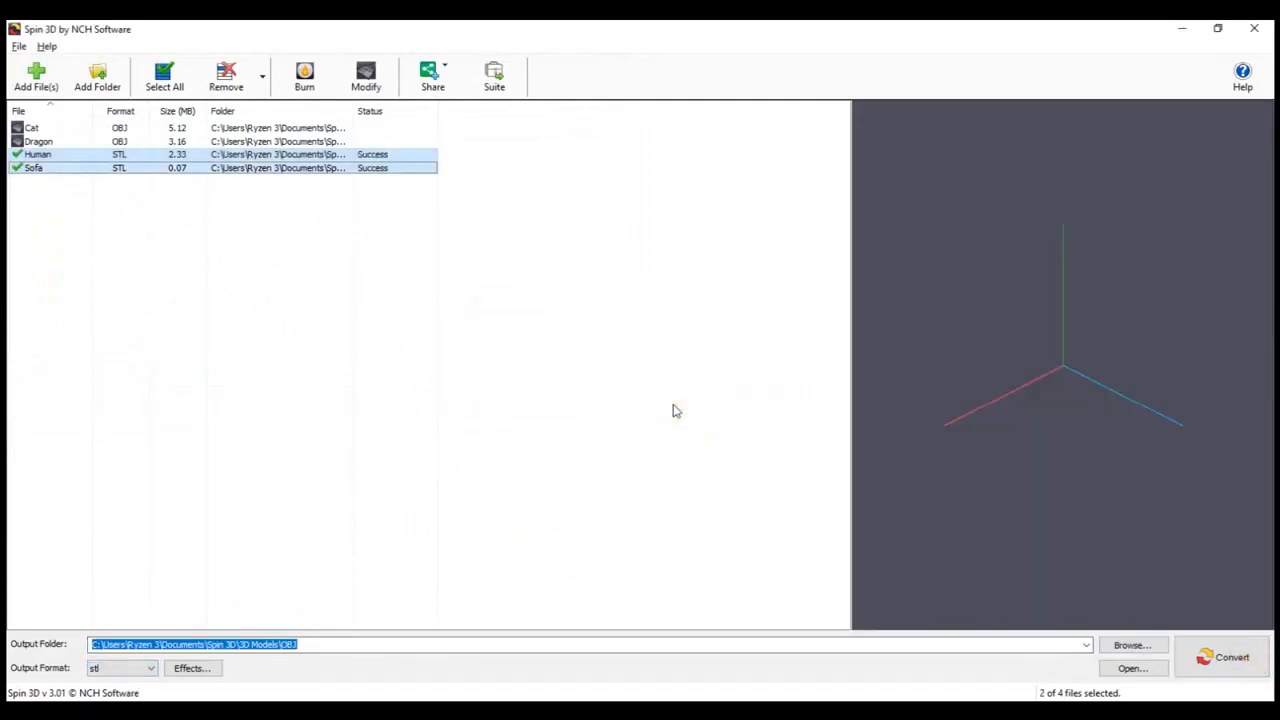
left_click(60, 140)
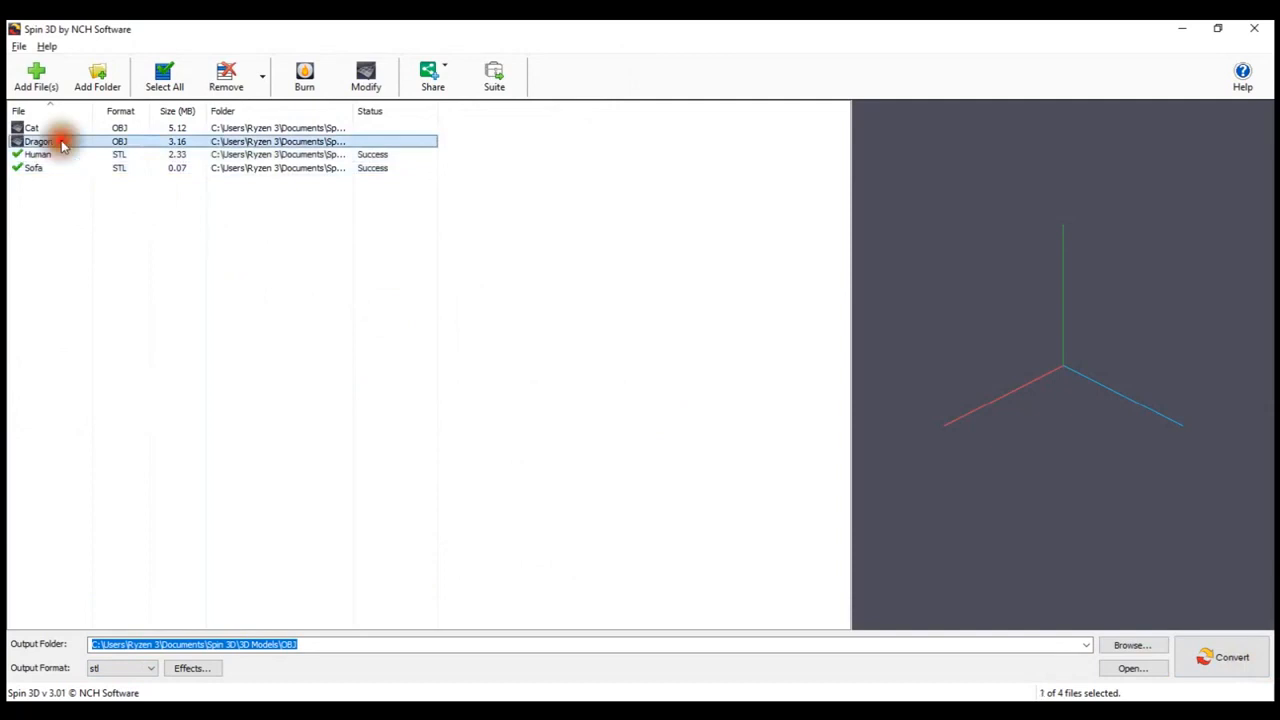